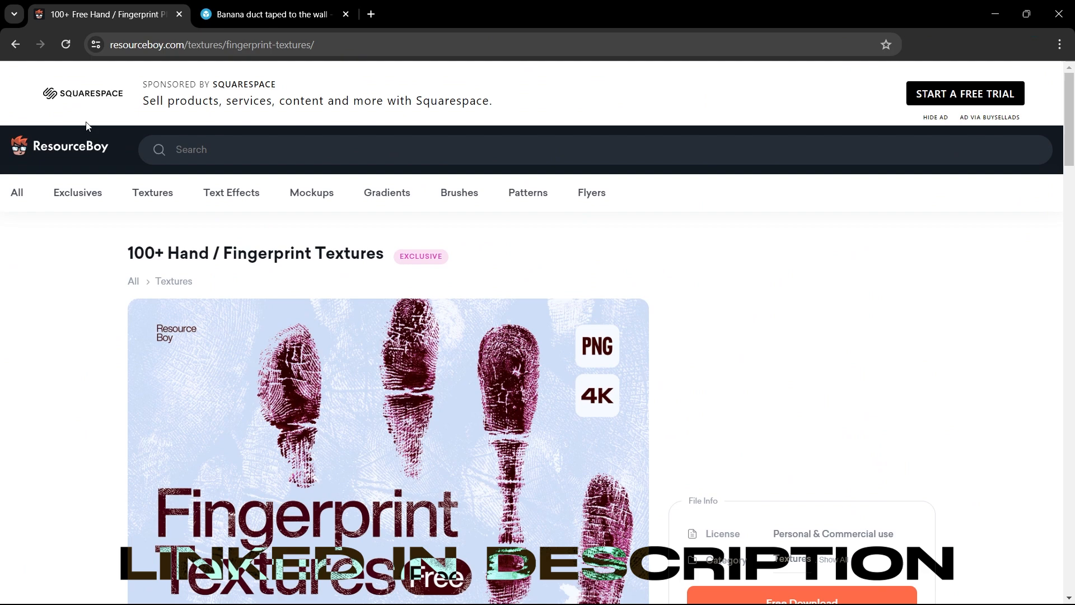
# Step: Enable the Import-Export: Import Images as Planes add-on in Preferences, then close Preferences
pyautogui.click(284, 14)
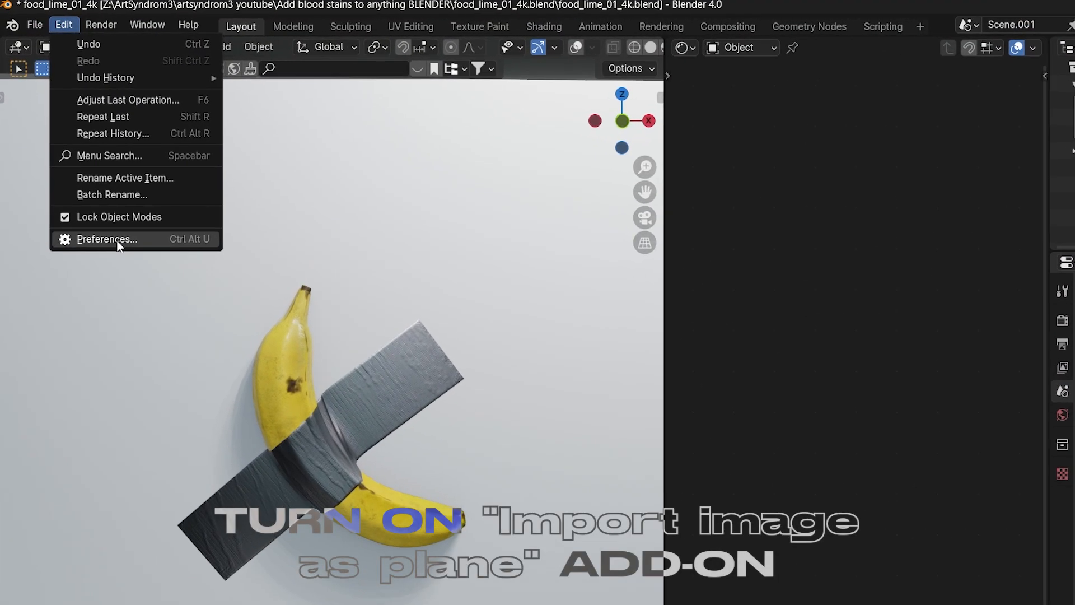
pyautogui.click(107, 238)
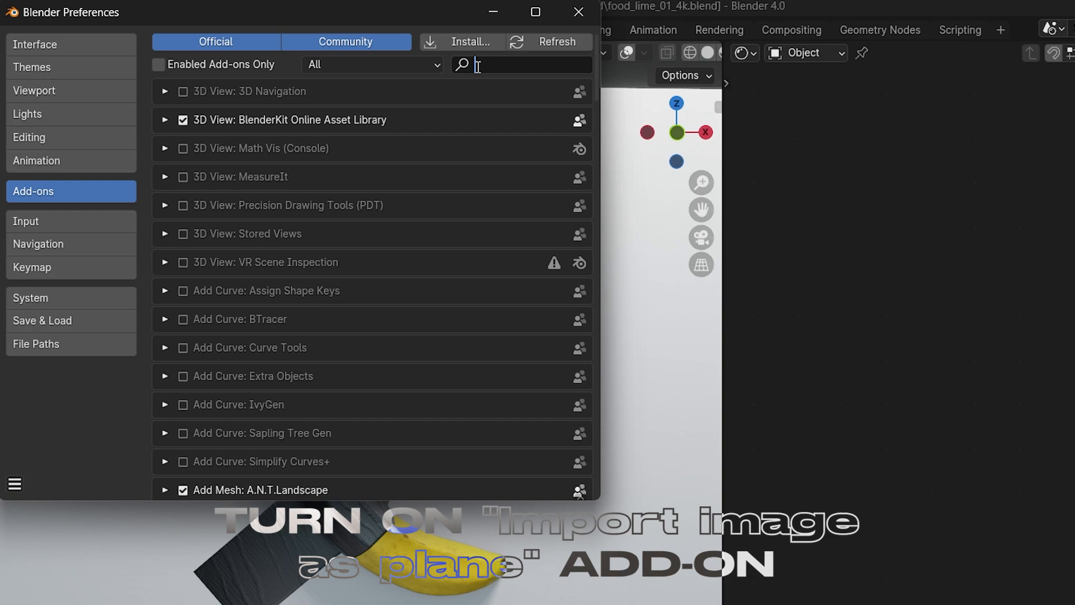
pyautogui.write('image')
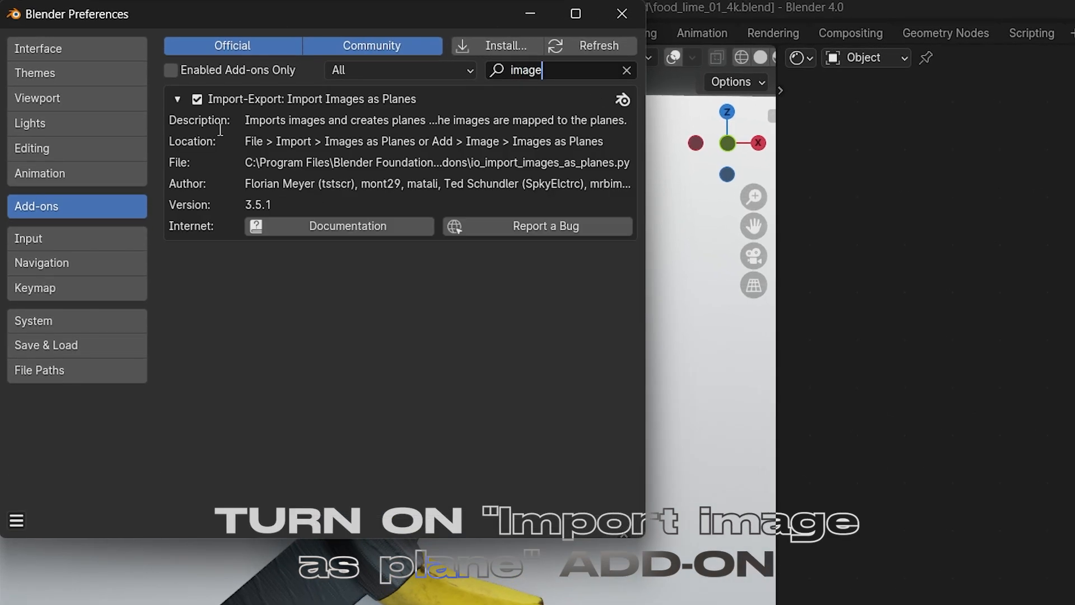
pyautogui.click(178, 99)
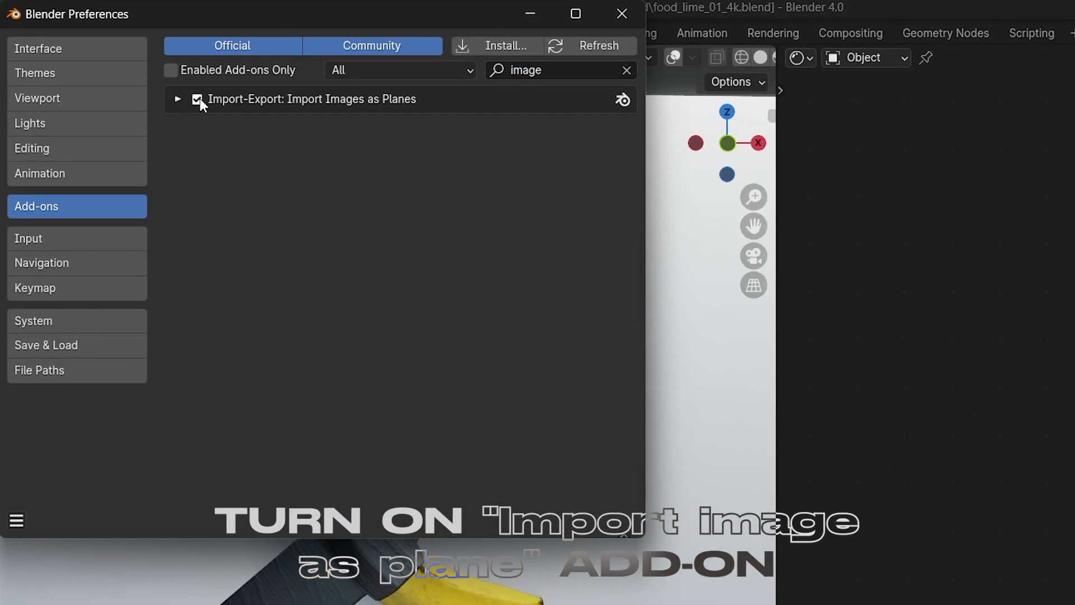
pyautogui.click(617, 15)
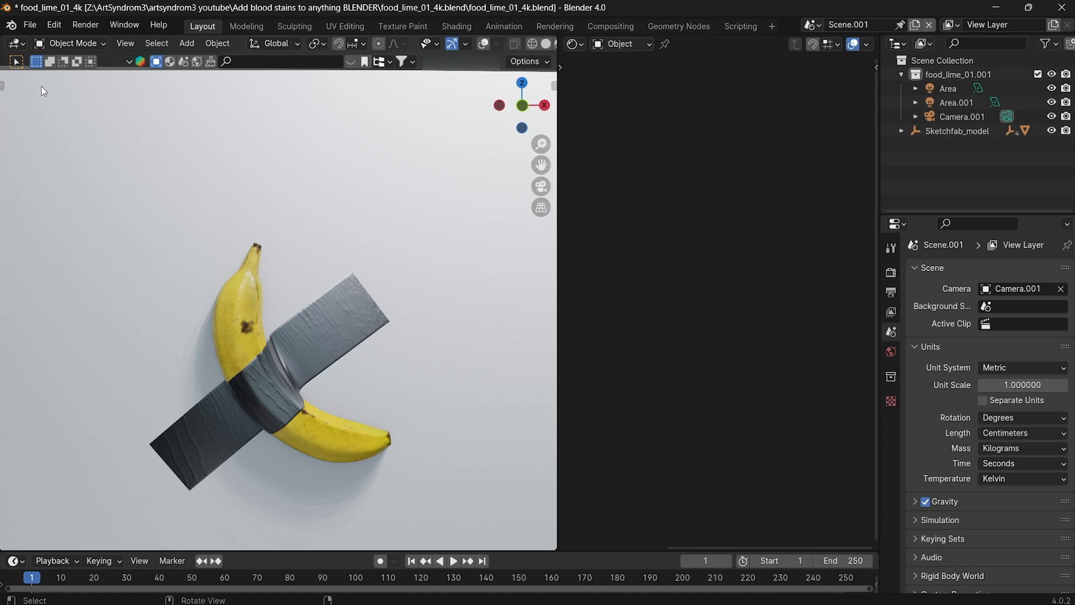
# Step: Start an Images as Planes import and pick handprint 04.png from Fingerprint Textures
pyautogui.click(31, 26)
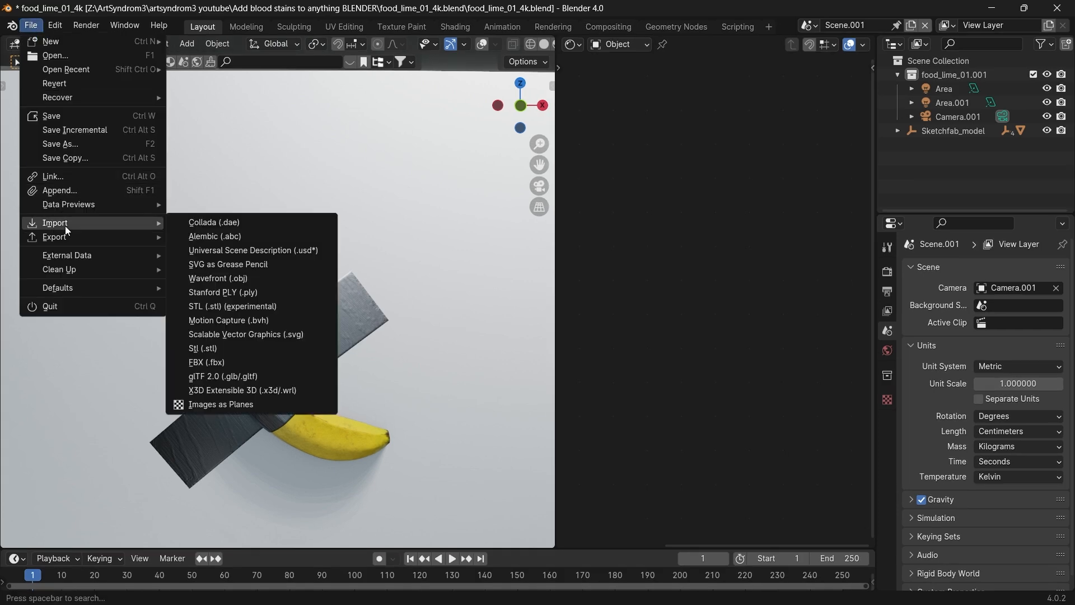
pyautogui.click(221, 404)
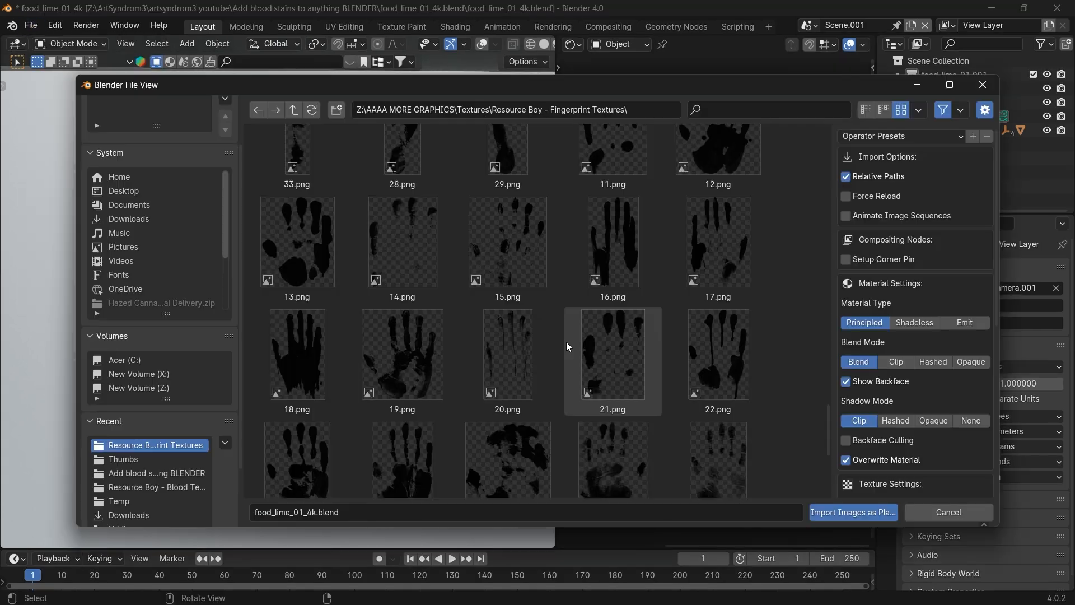
pyautogui.scroll(-3)
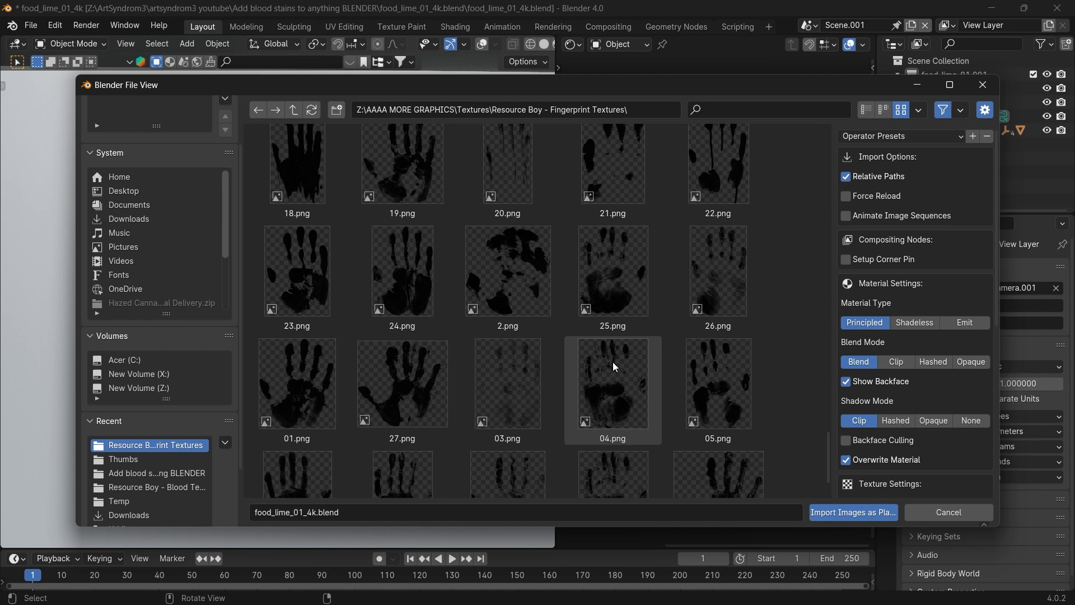
pyautogui.click(853, 512)
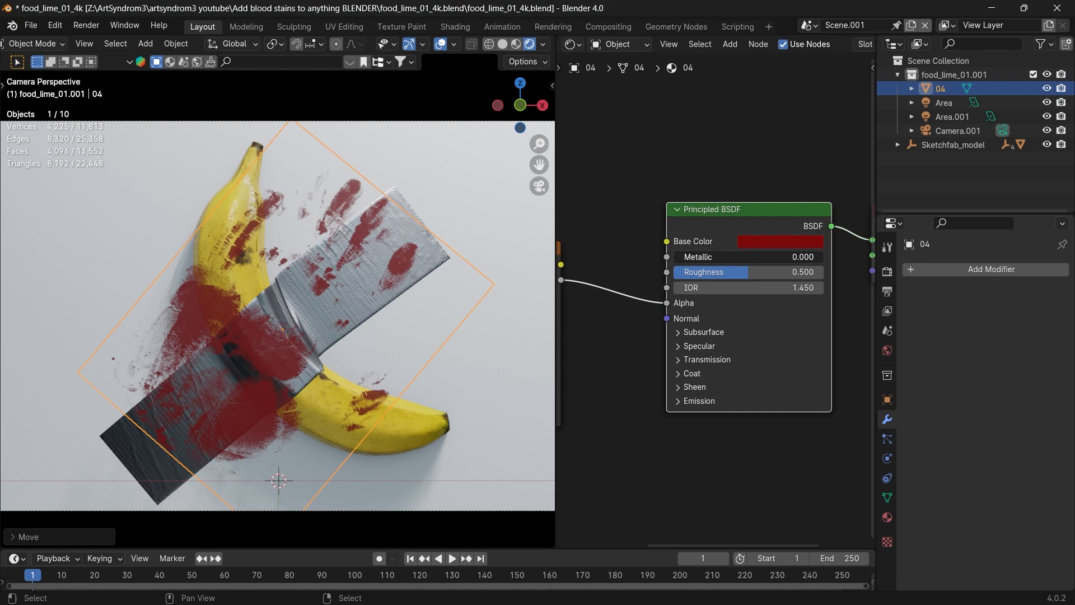
# Step: Tweak the handprint material to metallic 0.196 and roughness 0.533, orbiting around the banana
pyautogui.click(780, 242)
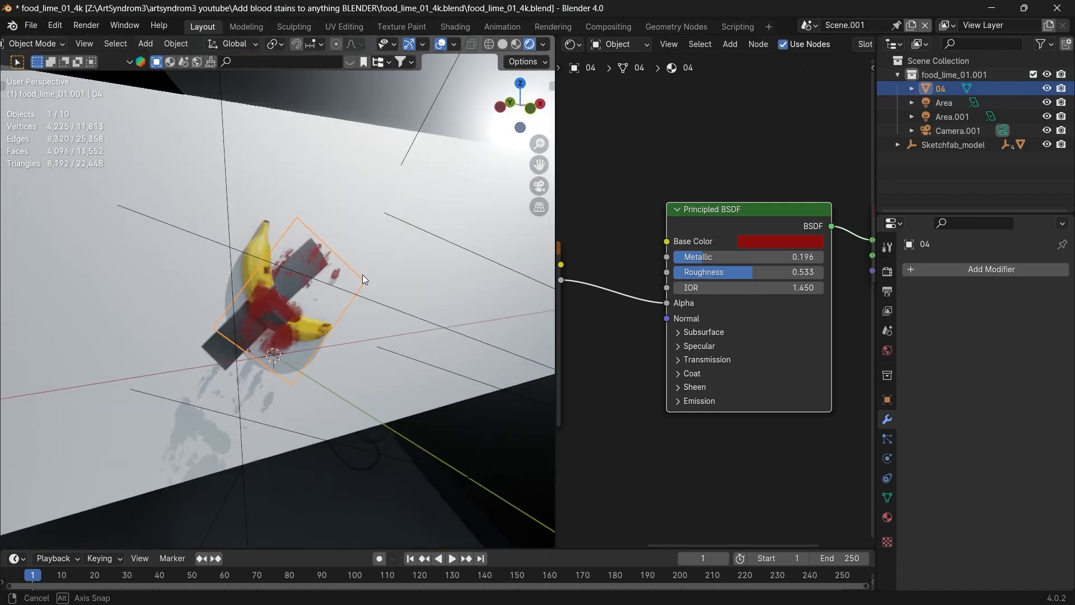
pyautogui.moveTo(364, 278); pyautogui.dragTo(271, 381)
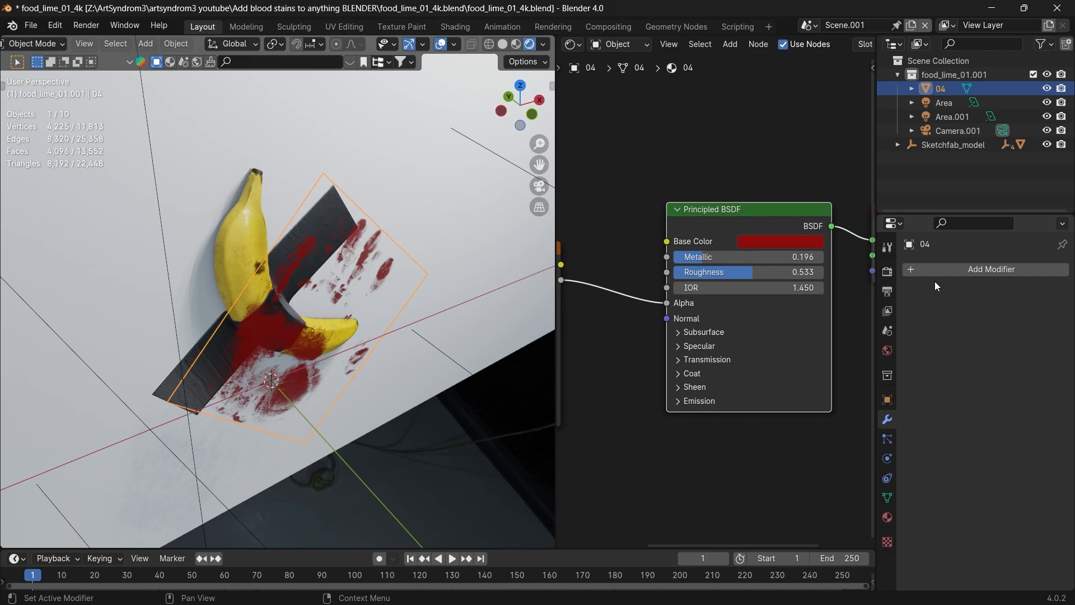
# Step: Add a Shrinkwrap modifier targeting the banana, using Project wrap method in the Negative direction
pyautogui.click(990, 269)
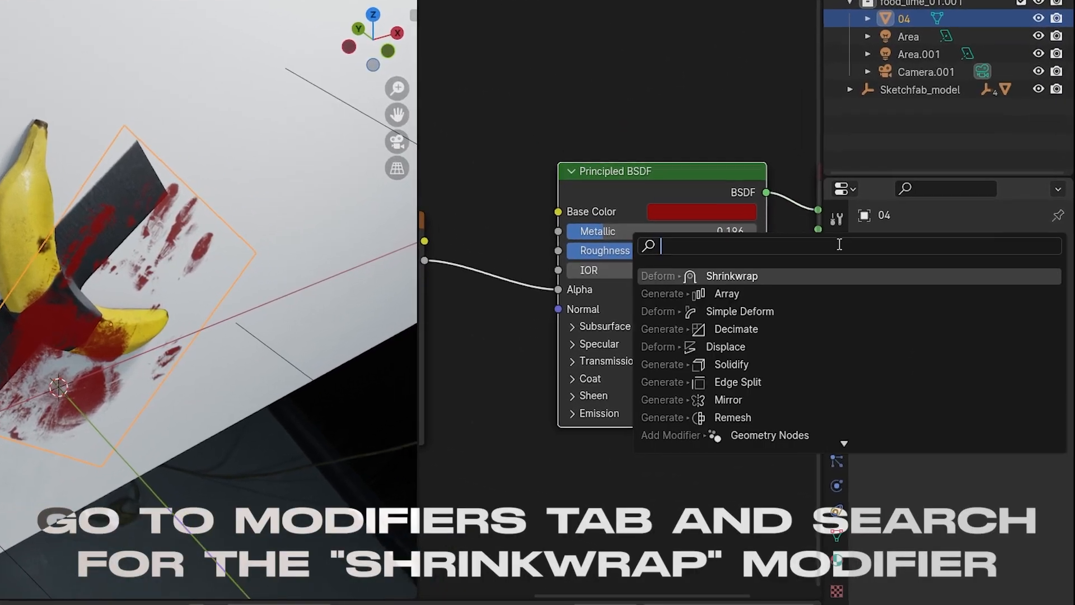
pyautogui.click(731, 276)
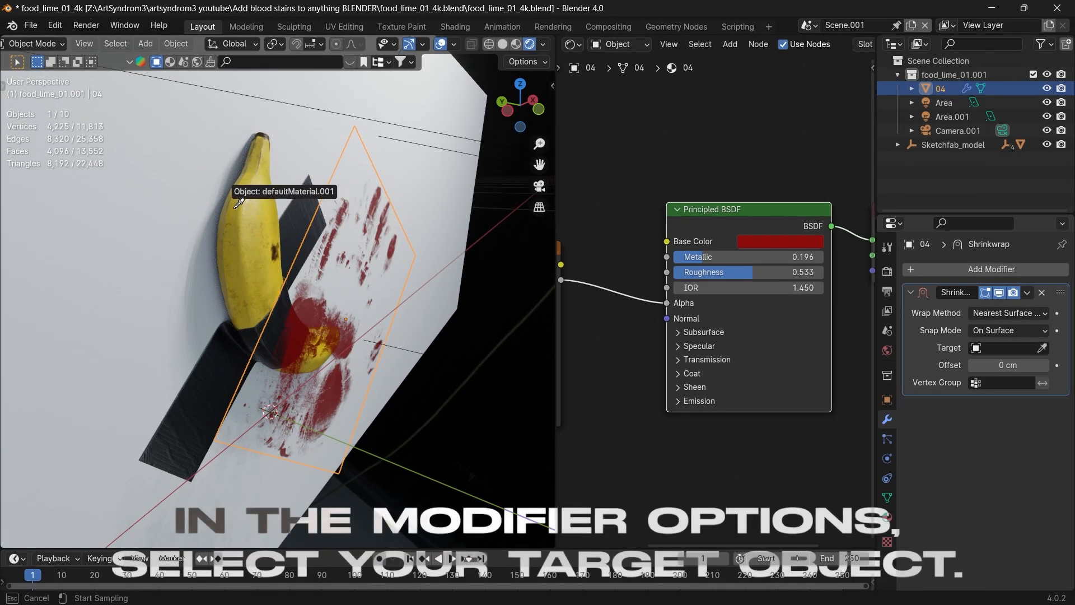
pyautogui.click(1002, 348)
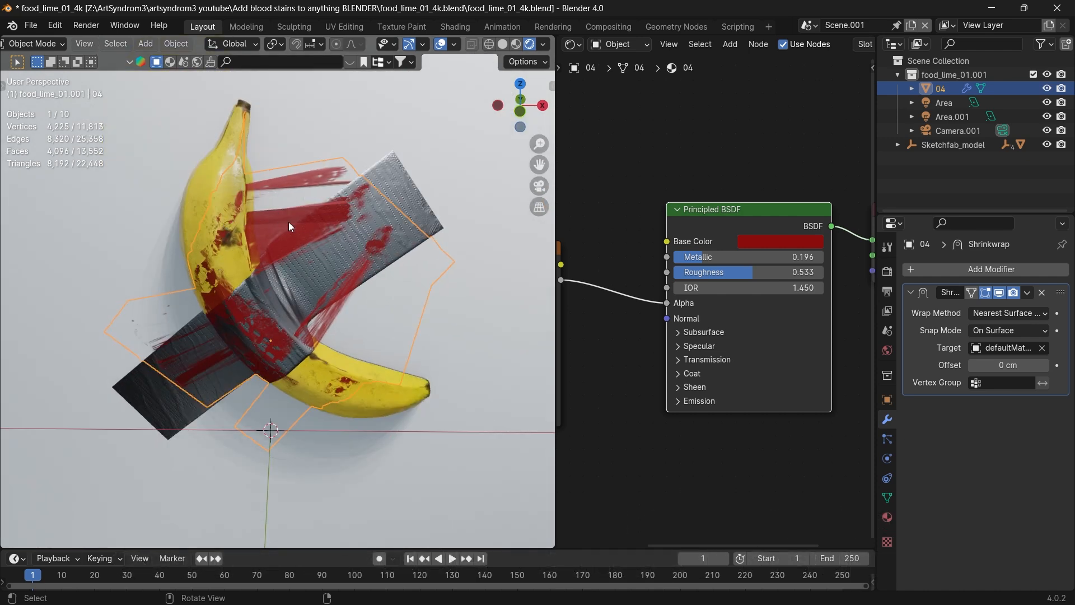
pyautogui.click(1007, 313)
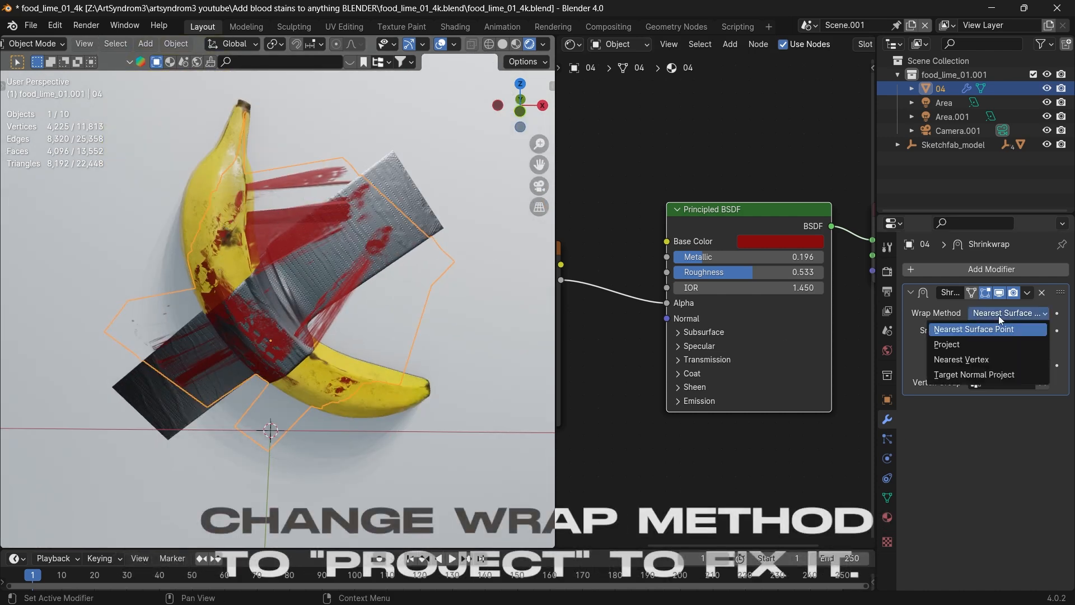
pyautogui.click(947, 344)
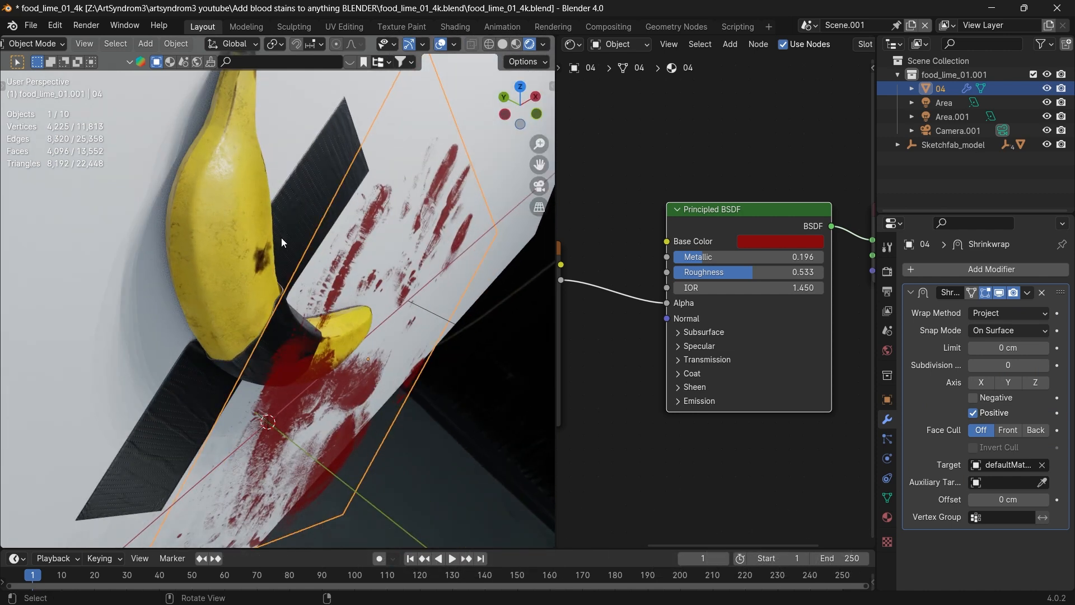
pyautogui.moveTo(1008, 330)
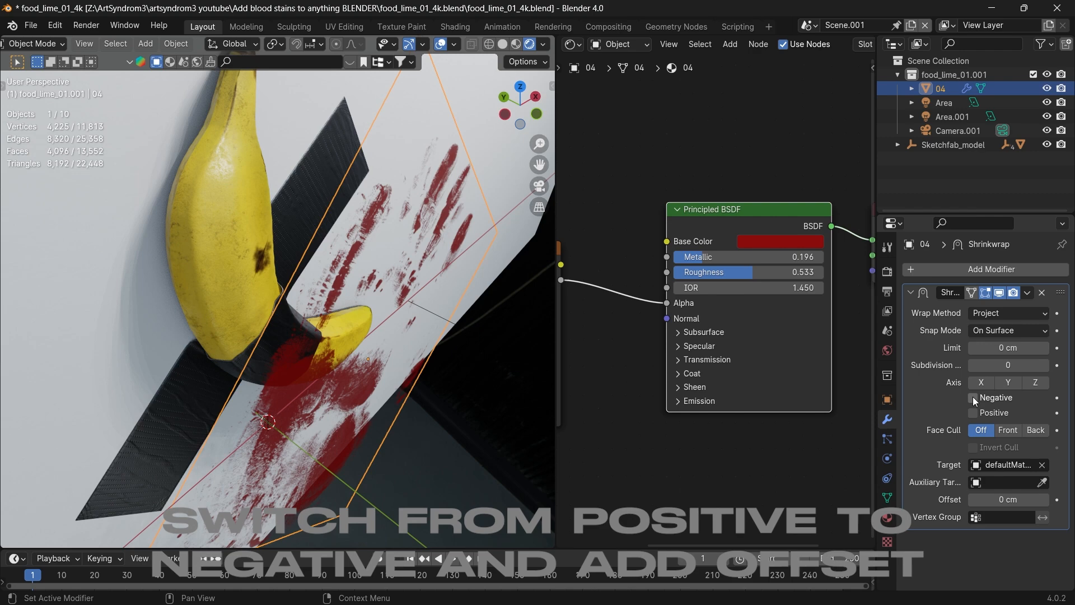
pyautogui.click(973, 397)
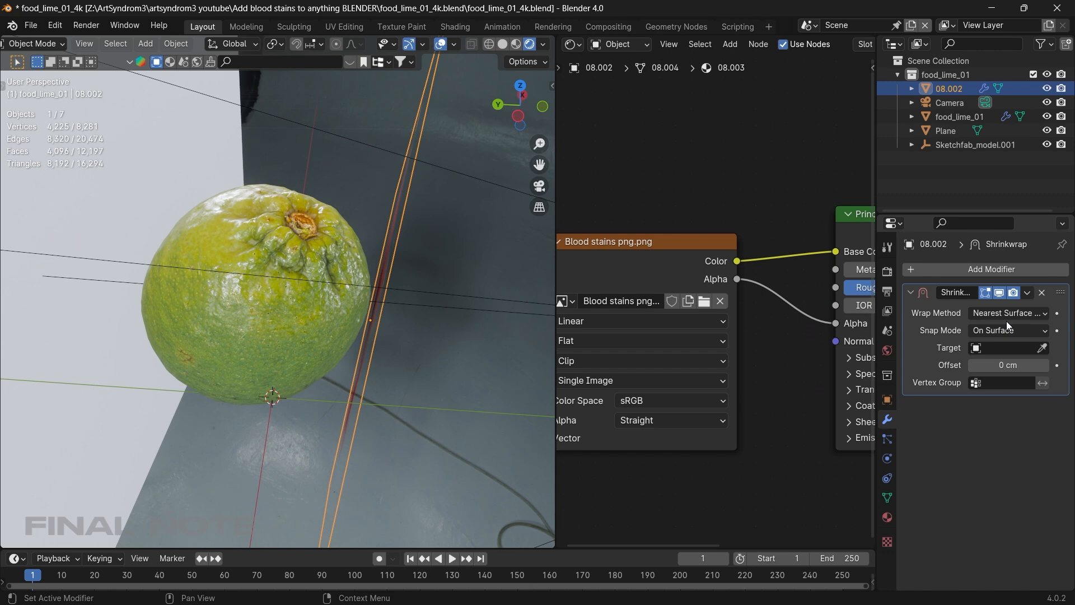
# Step: Change the Shrinkwrap target to food_lime_01
pyautogui.click(1007, 347)
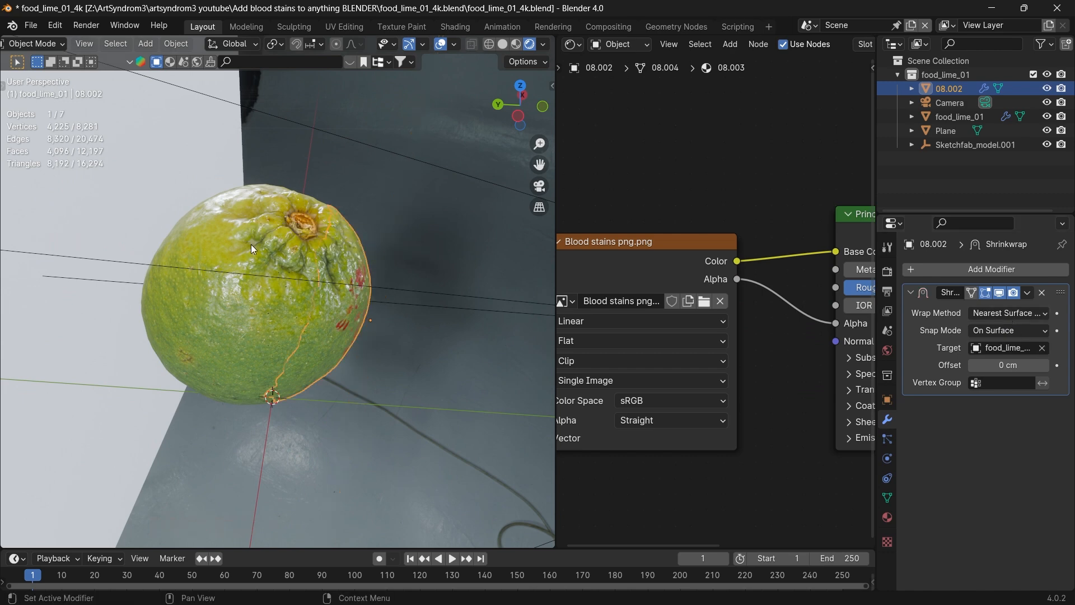